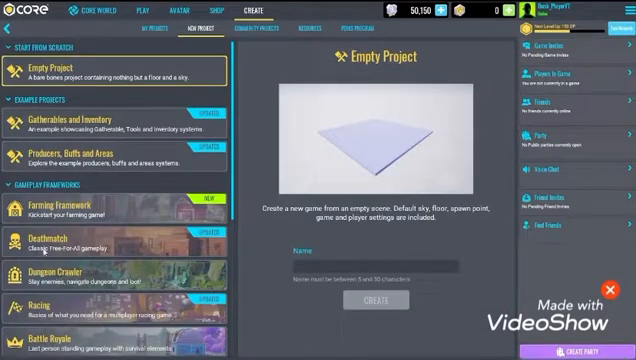
Create a Dungeon Crawler project named 'Tutorial for my video'.
{"action": "scroll", "scroll_direction": "down", "scroll_amount": 3}
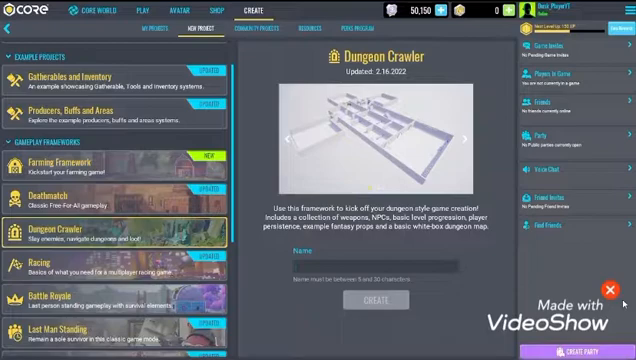
{"action": "type", "text": "Tutol"}
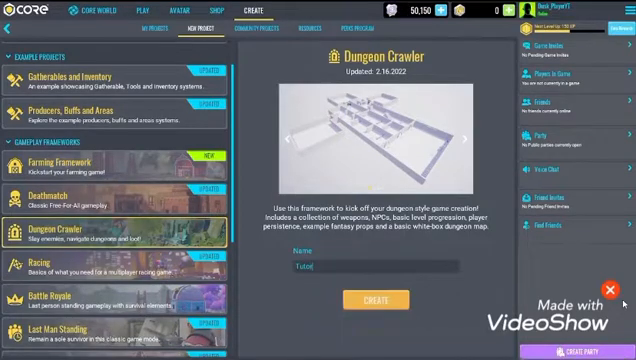
{"action": "type", "text": "Tutorial for my video"}
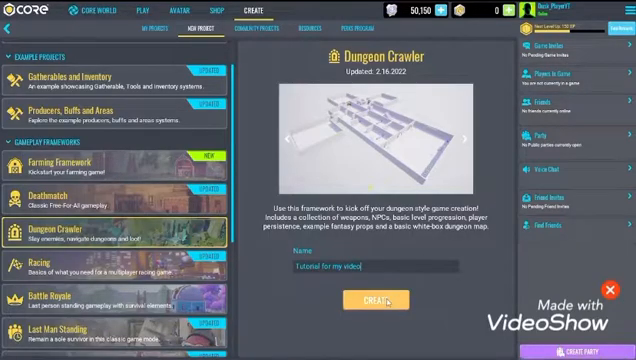
{"action": "left_click", "coordinate": [381, 295]}
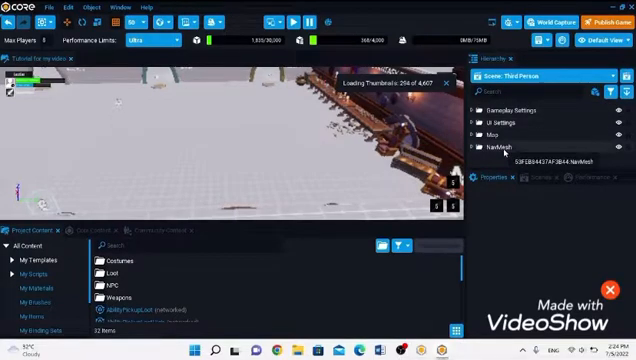
Select and delete the Map and NavMesh folders from the Hierarchy.
{"action": "left_click", "coordinate": [500, 147]}
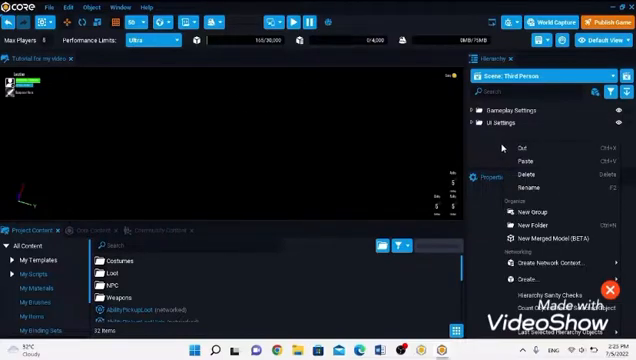
{"action": "mouse_move", "coordinate": [485, 143]}
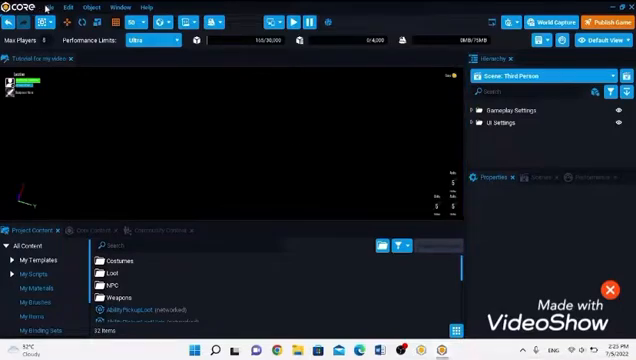
{"action": "mouse_move", "coordinate": [211, 20]}
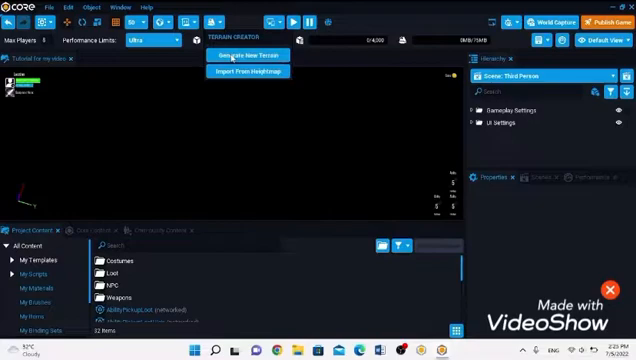
Generate a new flat terrain at the chosen size.
{"action": "left_click", "coordinate": [243, 54]}
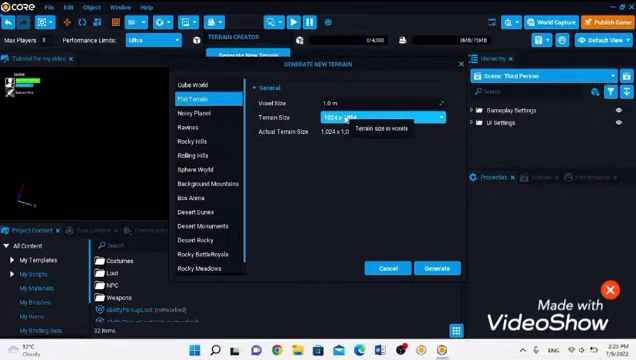
{"action": "left_click", "coordinate": [433, 268]}
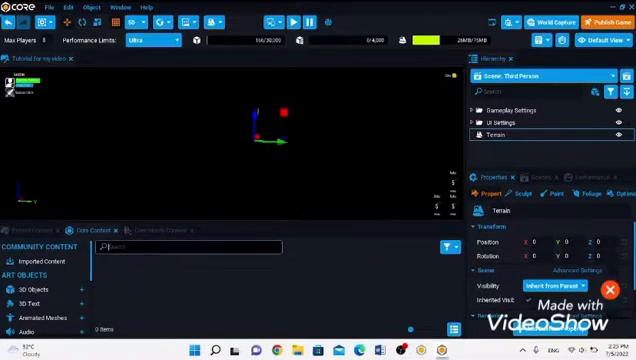
Add Sky Paradise Planet from a 'sky' search and collapse its folder.
{"action": "type", "text": "sky"}
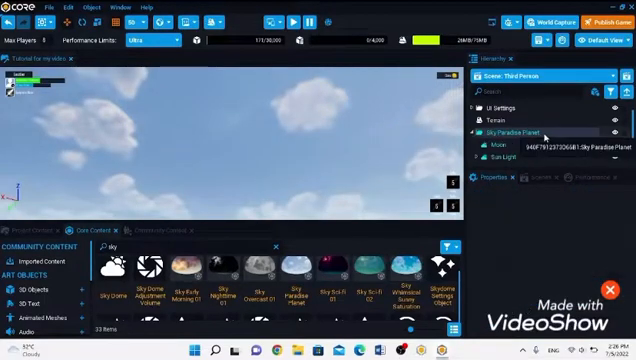
{"action": "left_click", "coordinate": [503, 150]}
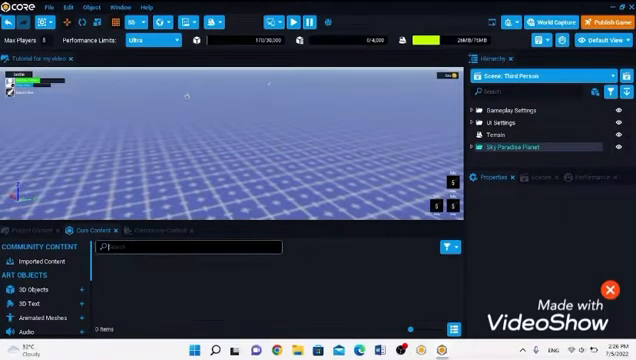
Search Core Content for 'spawn' and place a Spawn Point.
{"action": "type", "text": "spawn"}
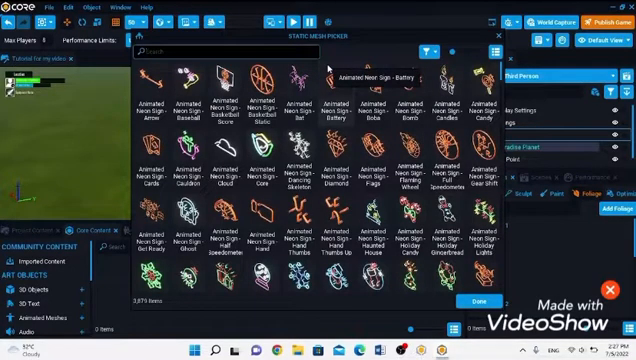
Add and paint tall grass and wild lily flower foliage on the terrain.
{"action": "type", "text": "grass"}
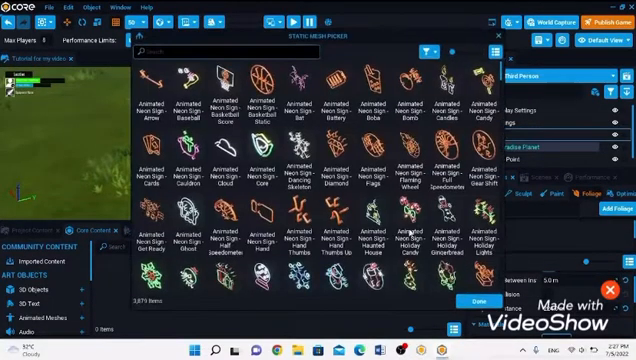
{"action": "type", "text": "grass"}
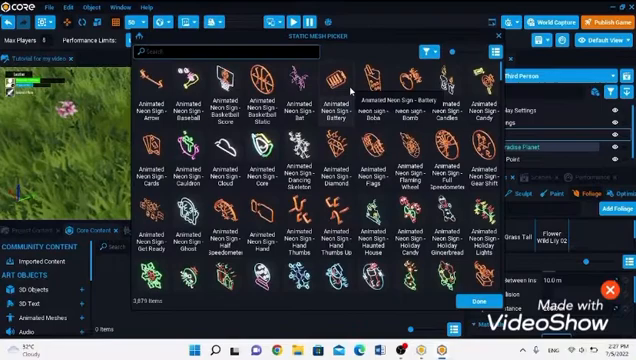
{"action": "type", "text": "flower"}
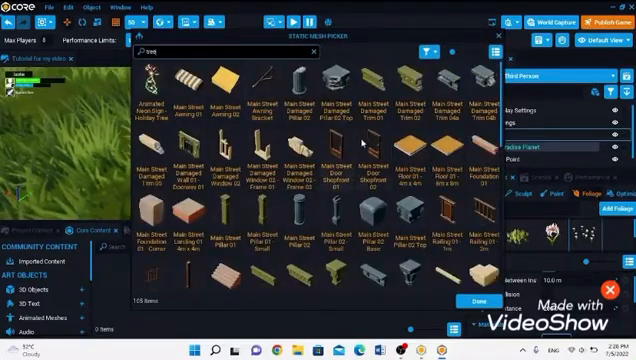
Pick Tree Redwood Bare Small in the Static Mesh Picker and confirm.
{"action": "scroll", "scroll_direction": "down", "scroll_amount": 3}
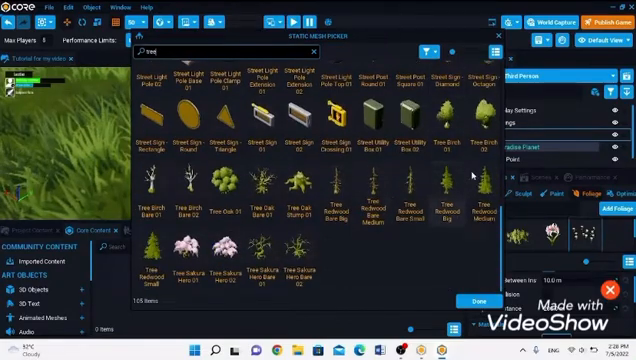
{"action": "left_click", "coordinate": [449, 185]}
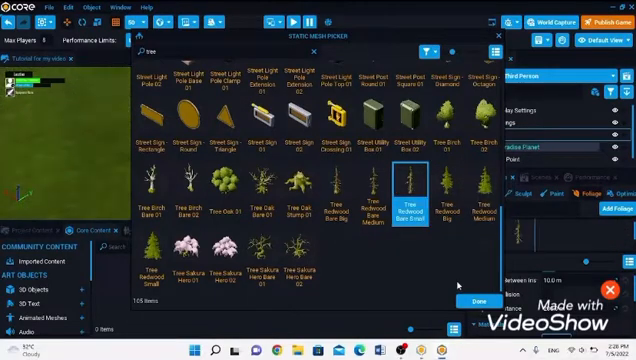
{"action": "left_click", "coordinate": [477, 299]}
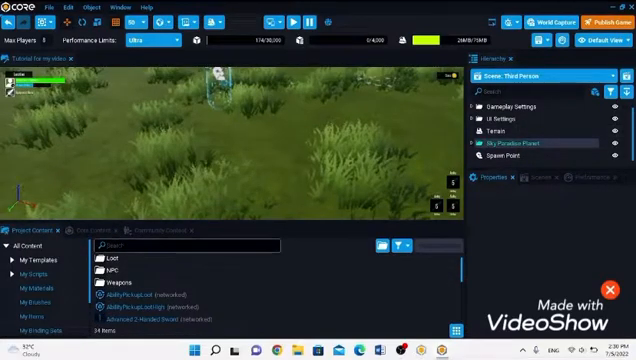
Place Skeleton Swordsman, Full Armed and Marksman NPCs from a 'skeleton' search.
{"action": "type", "text": "skeleton"}
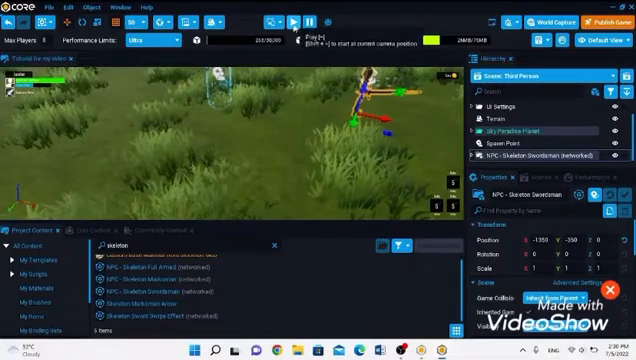
{"action": "left_click", "coordinate": [283, 24]}
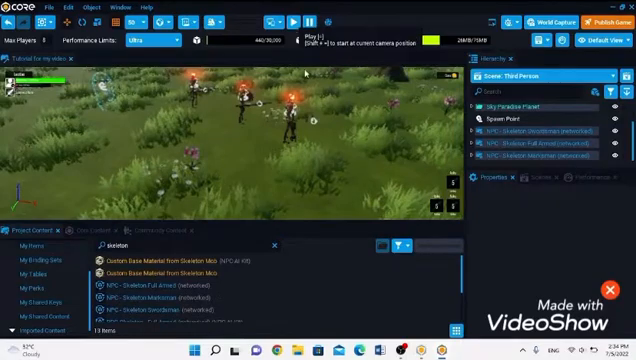
Enter Preview Mode and take control of the character.
{"action": "left_click", "coordinate": [290, 24]}
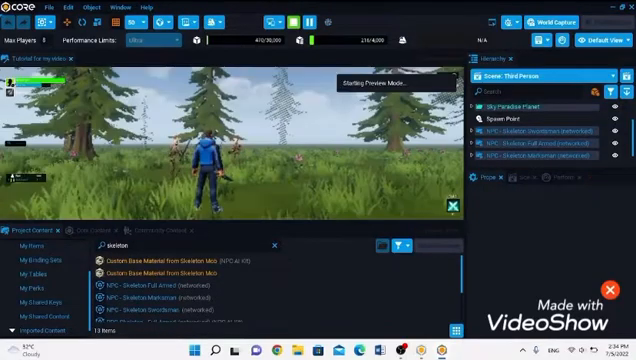
{"action": "left_click", "coordinate": [290, 23]}
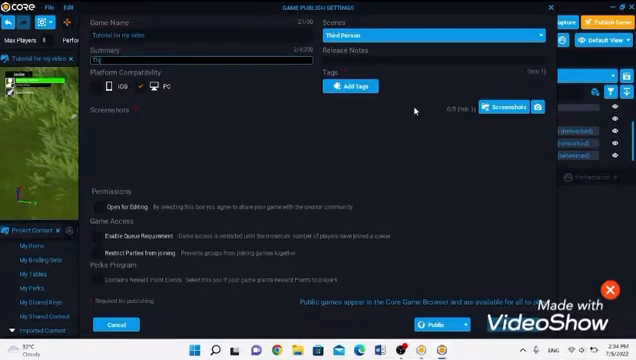
Enter the summary 'Third Person,BEST GAME' and open the tag list.
{"action": "type", "text": "Third Person RPG"}
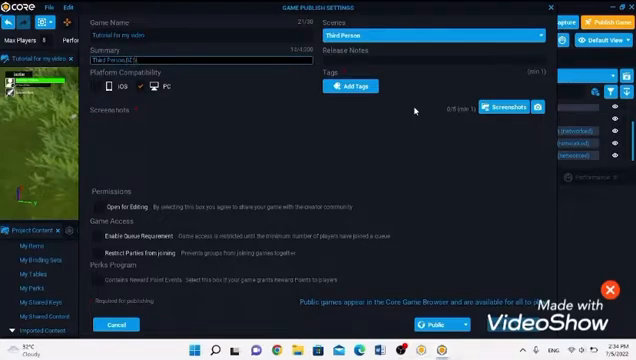
{"action": "type", "text": "BEST GAME"}
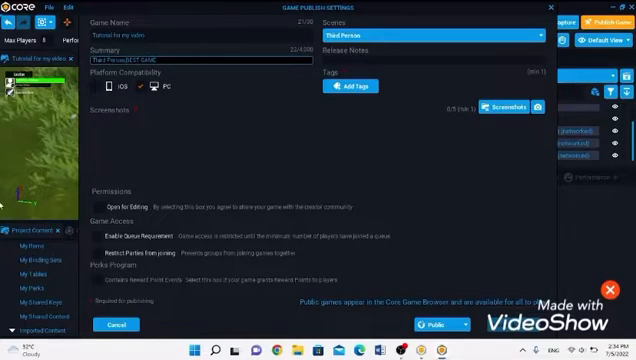
{"action": "left_click", "coordinate": [344, 90]}
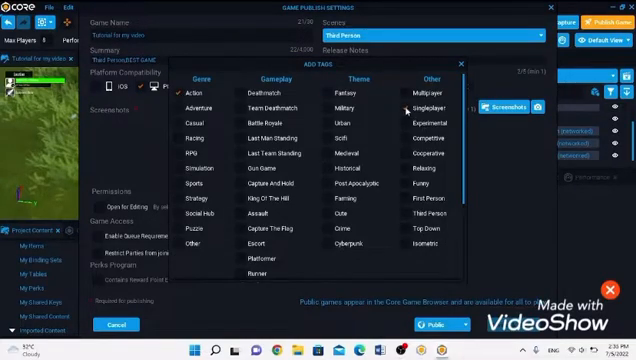
Scroll down the publish settings while adding the Action, Multiplayer and Horror tags.
{"action": "scroll", "scroll_direction": "down", "scroll_amount": 3}
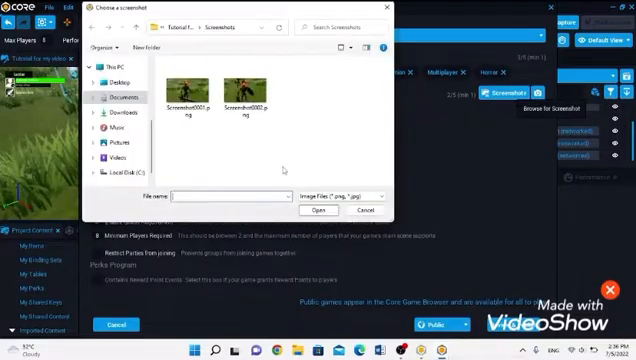
Pick a saved Screenshot PNG from the Screenshots folder for the listing.
{"action": "left_click", "coordinate": [318, 210]}
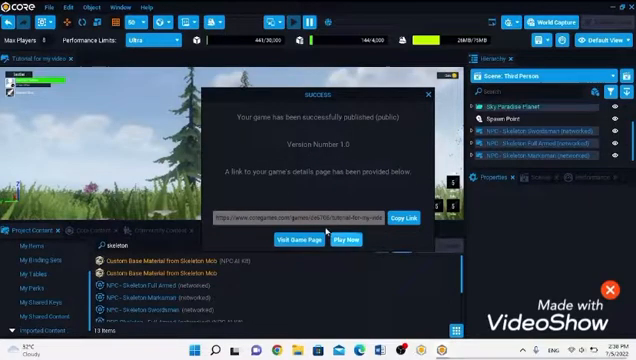
Open the published game's page via Visit Game Page in the success dialog.
{"action": "left_click", "coordinate": [406, 217]}
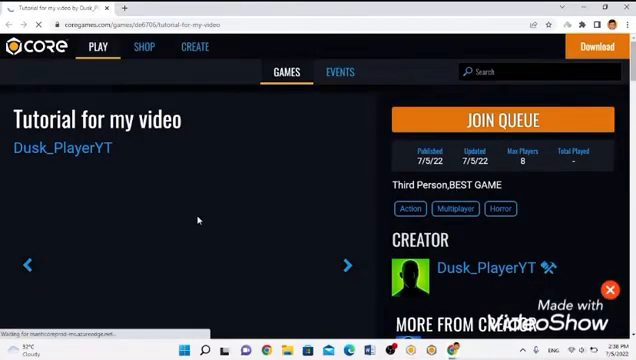
Scroll the Tutorial for my video page down to its empty Comments section.
{"action": "scroll", "scroll_direction": "down", "scroll_amount": 3}
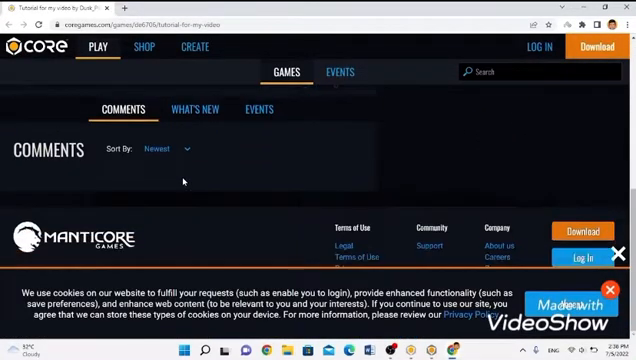